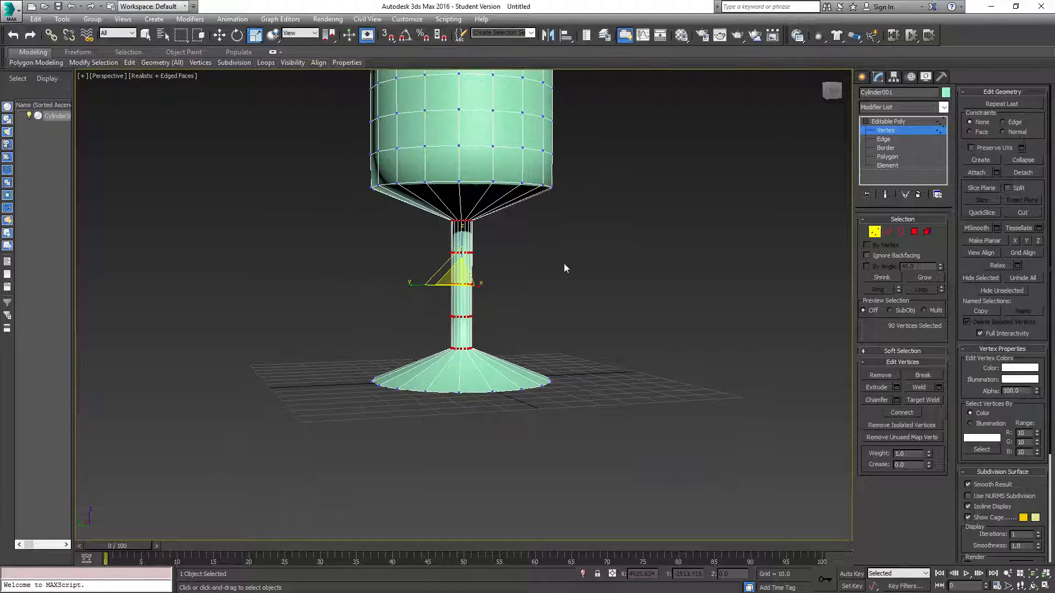
Step: Select the base vertices and scale them outward into the flared foot
left_click(884, 139)
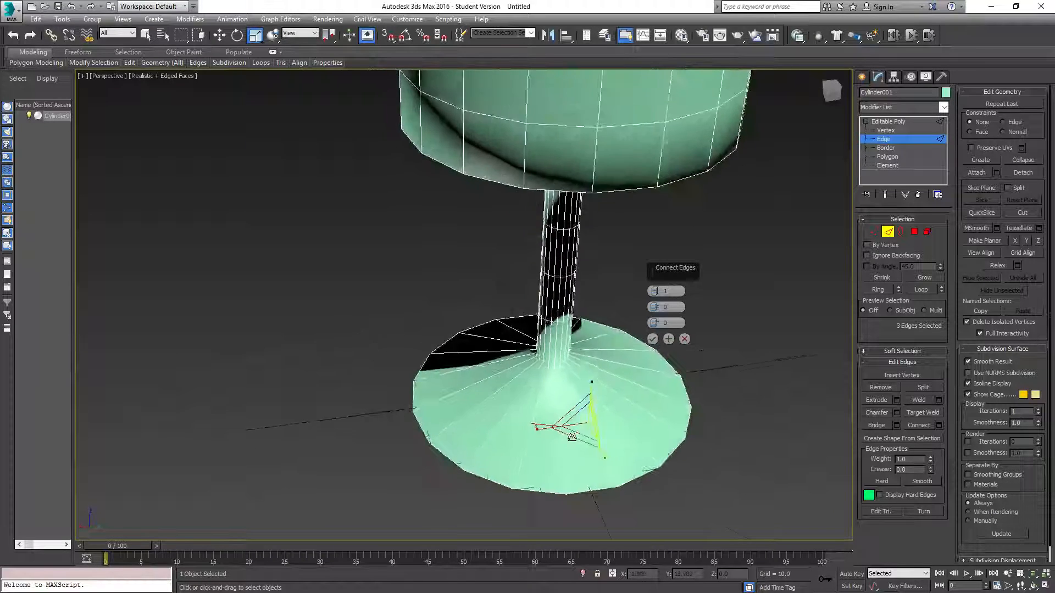
Step: Select base edges and insert connecting edge segments with Connect
left_click(652, 339)
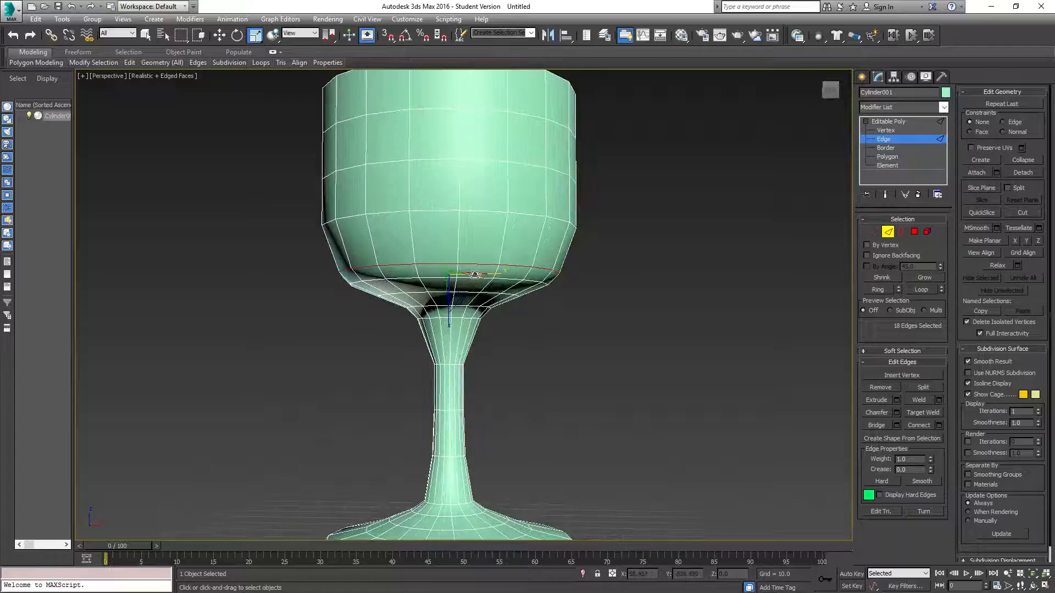
Step: Scale the bottom bowl edge loop to round the bowl's underside into the stem
left_click(885, 147)
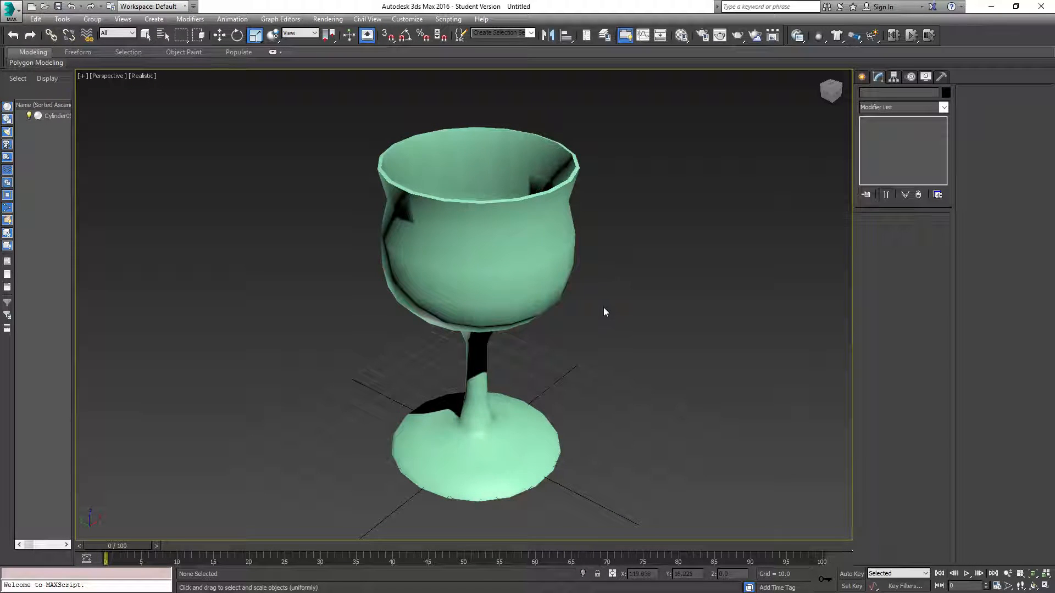
Step: Reselect the goblet in the Realistic shaded viewport without Edged Faces
left_click(471, 235)
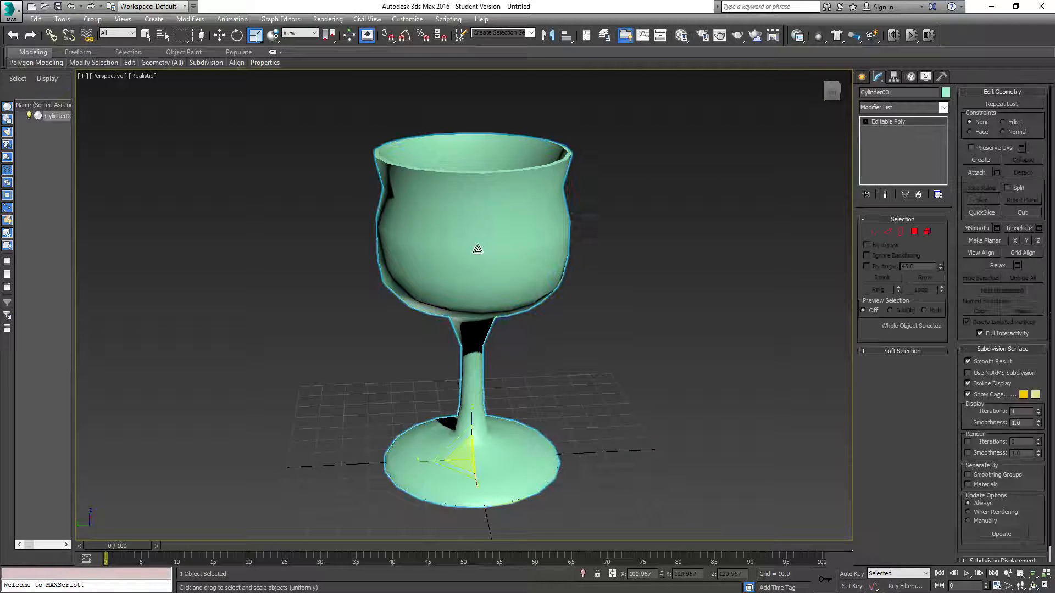